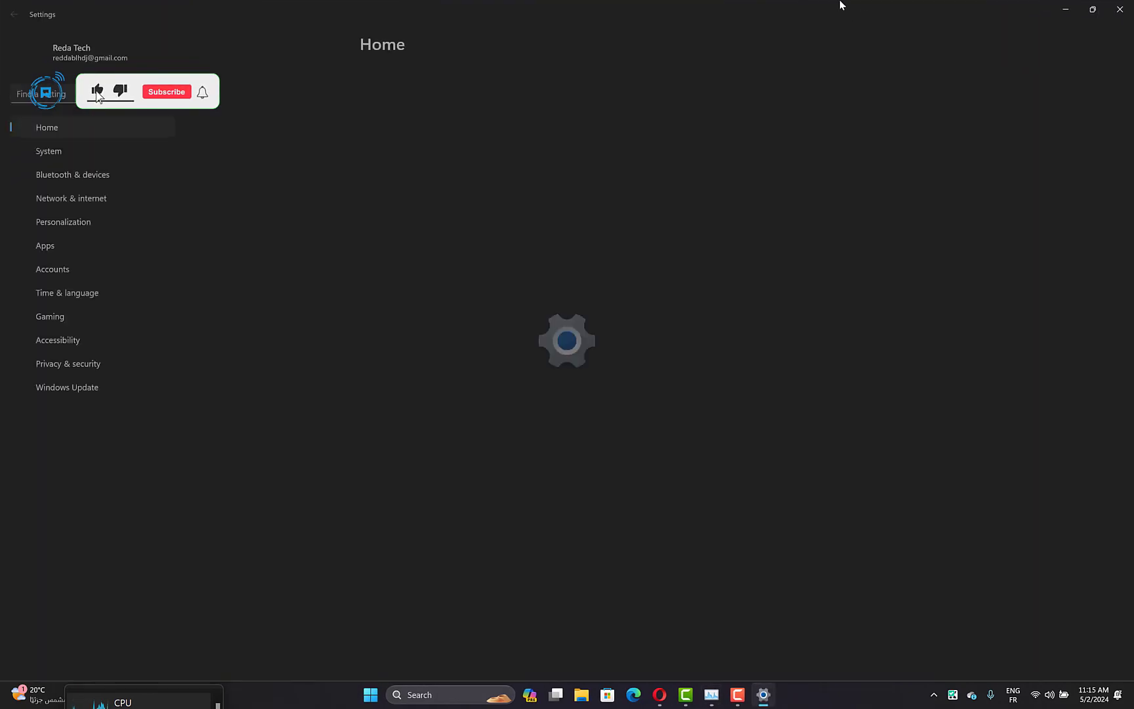
# Go to the System category in the Settings sidebar.
pyautogui.click(48, 150)
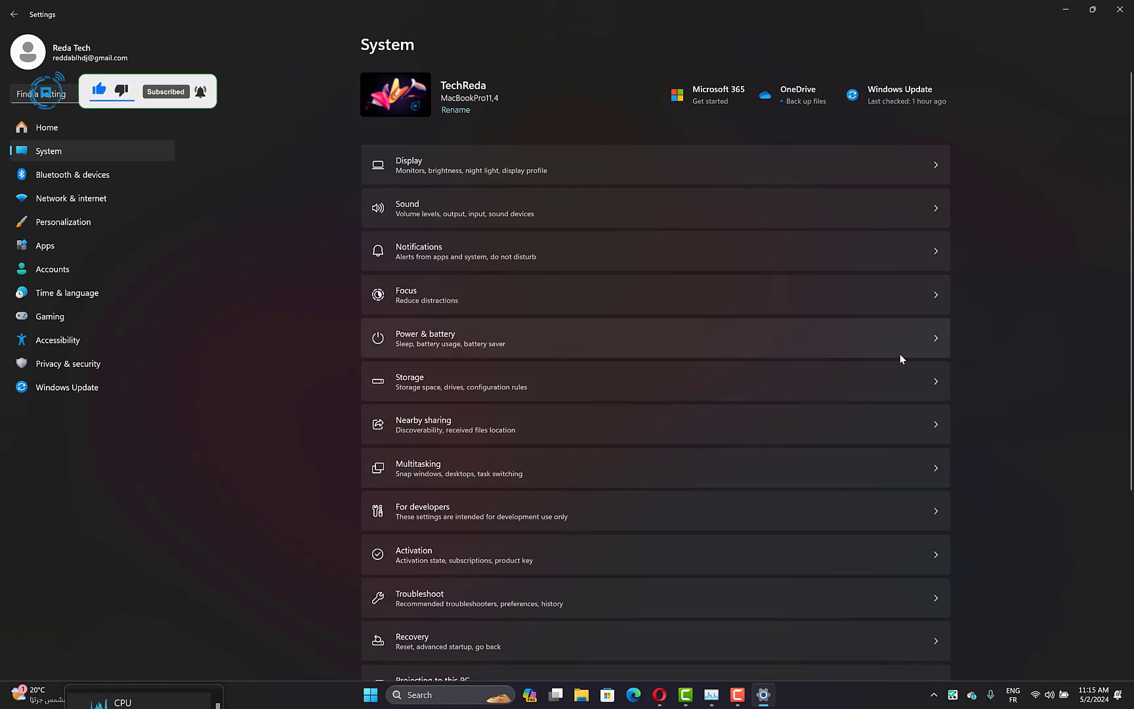
# Open the Storage page for the C: drive from System settings.
pyautogui.click(410, 377)
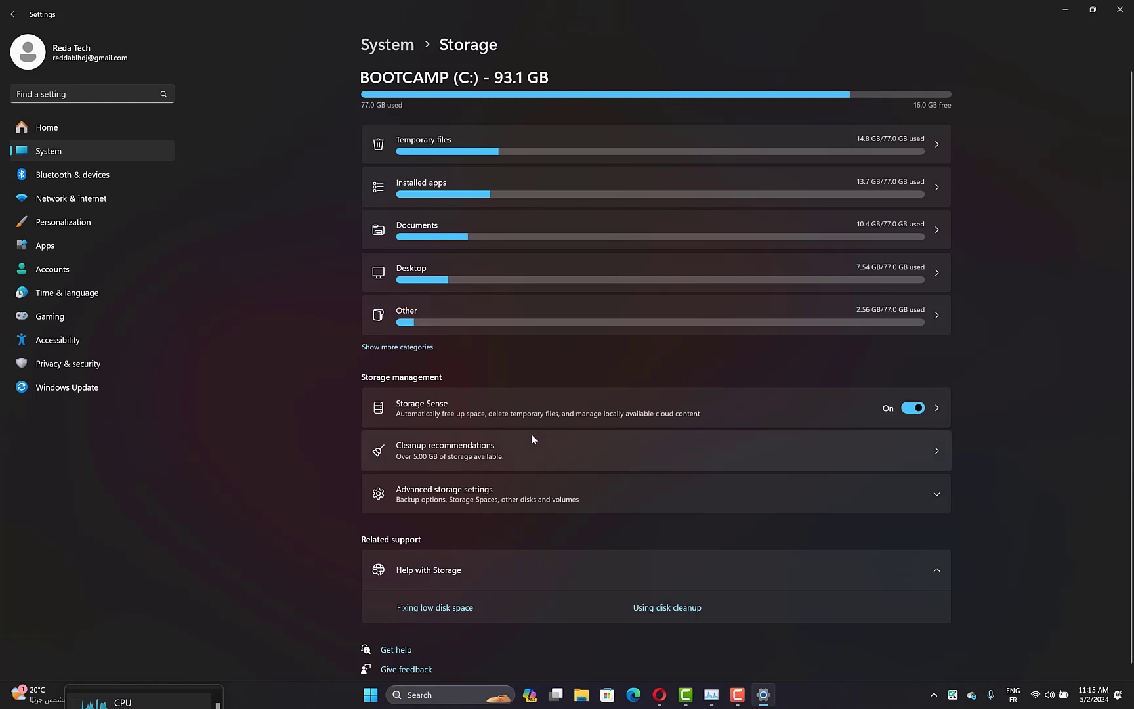
pyautogui.moveTo(734, 439)
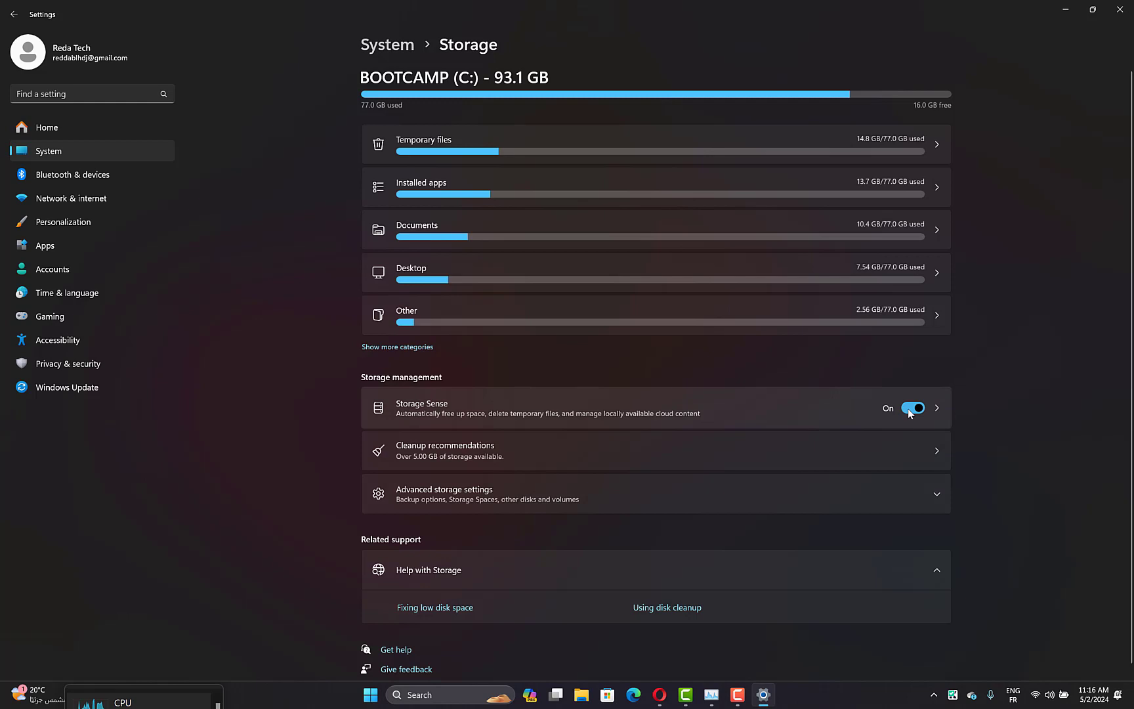
# Open Storage Sense settings from under Storage management.
pyautogui.click(421, 402)
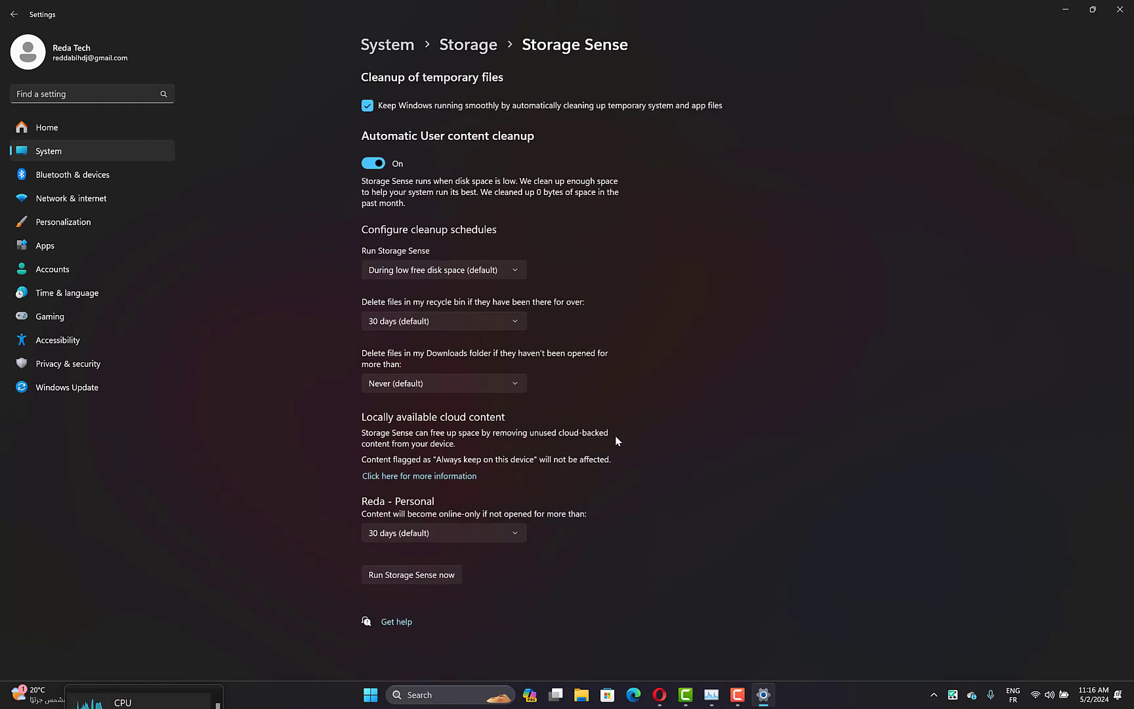
pyautogui.moveTo(454, 244)
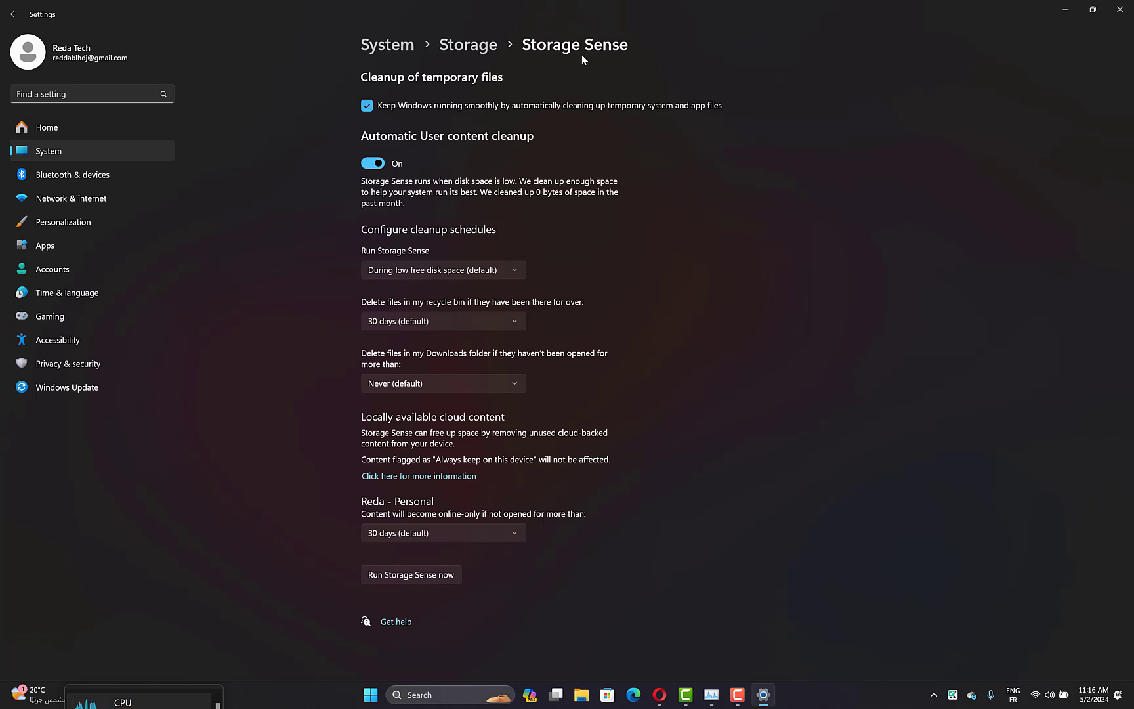
# Show the recycle bin cleanup period choices, currently 30 days.
pyautogui.click(442, 320)
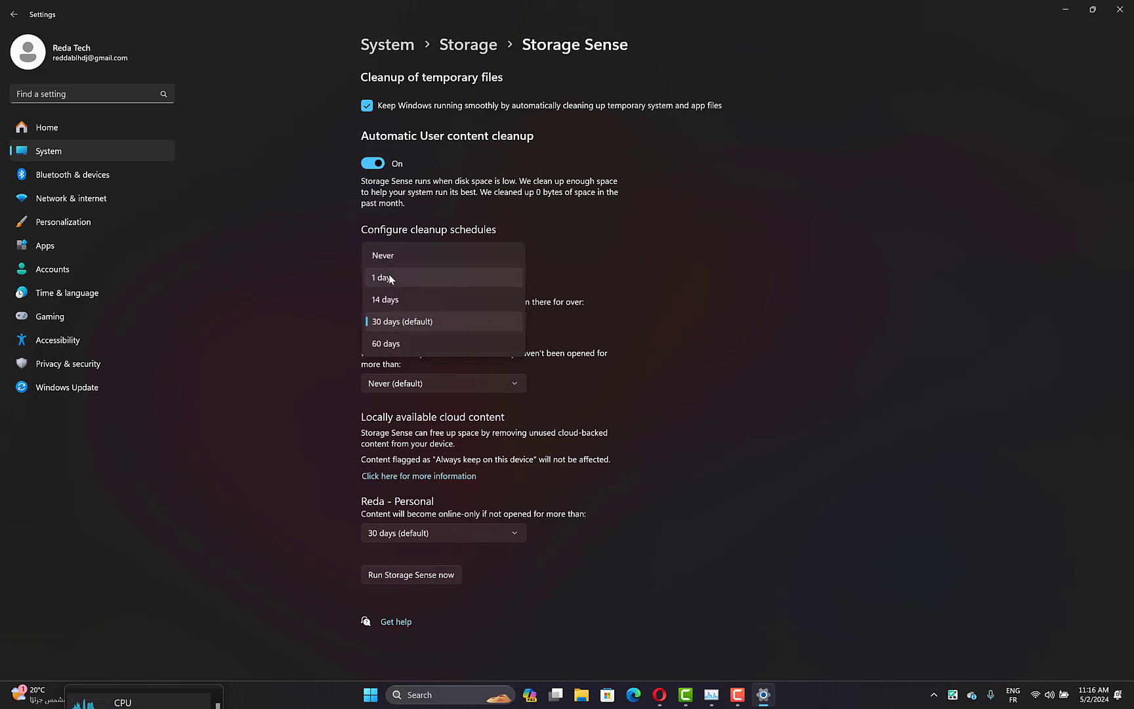
pyautogui.moveTo(455, 295)
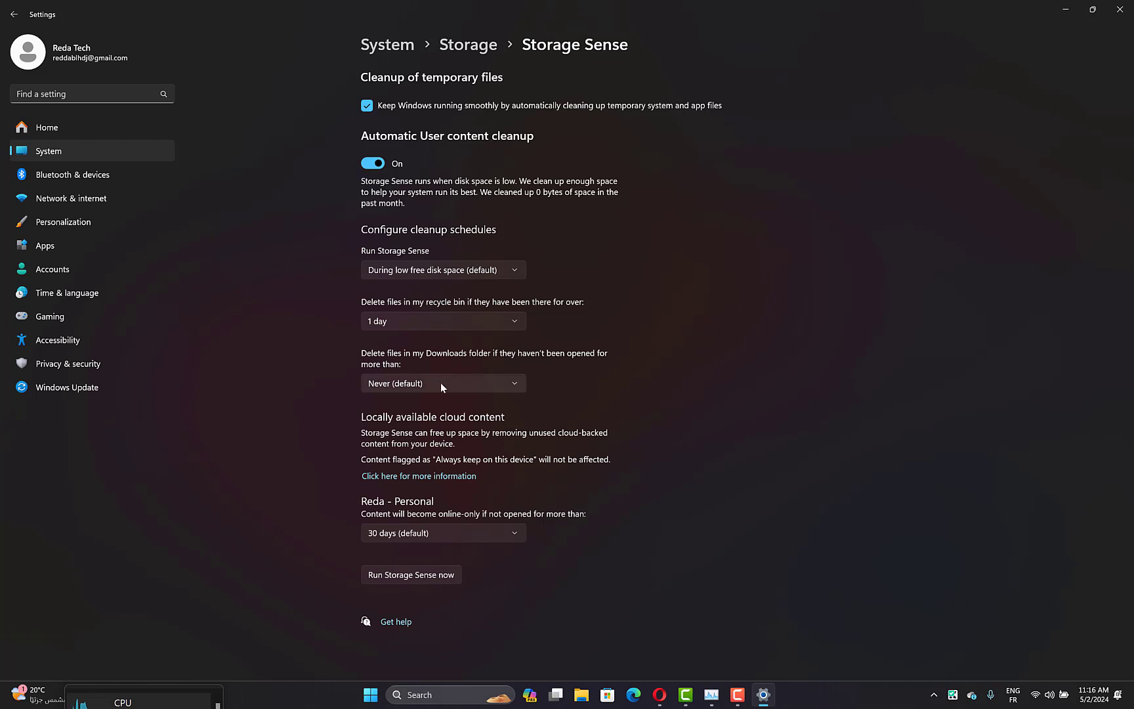
# Set Run Storage Sense to a daily, weekly or monthly schedule.
pyautogui.click(441, 382)
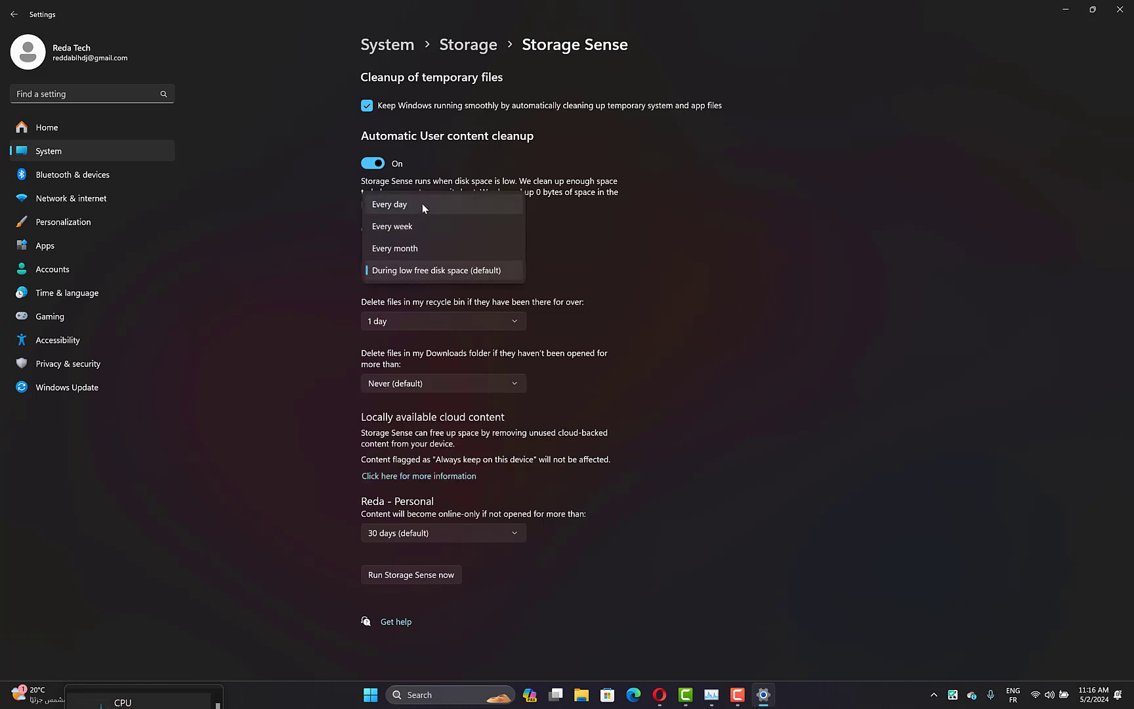
pyautogui.moveTo(407, 244)
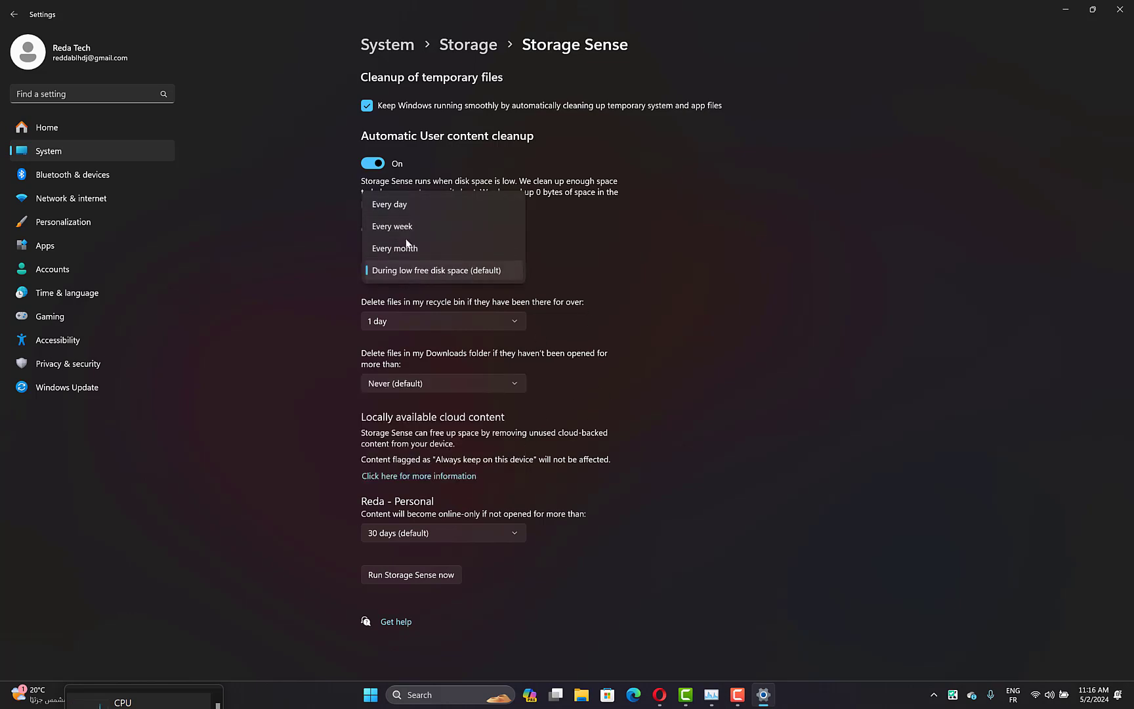
pyautogui.click(438, 270)
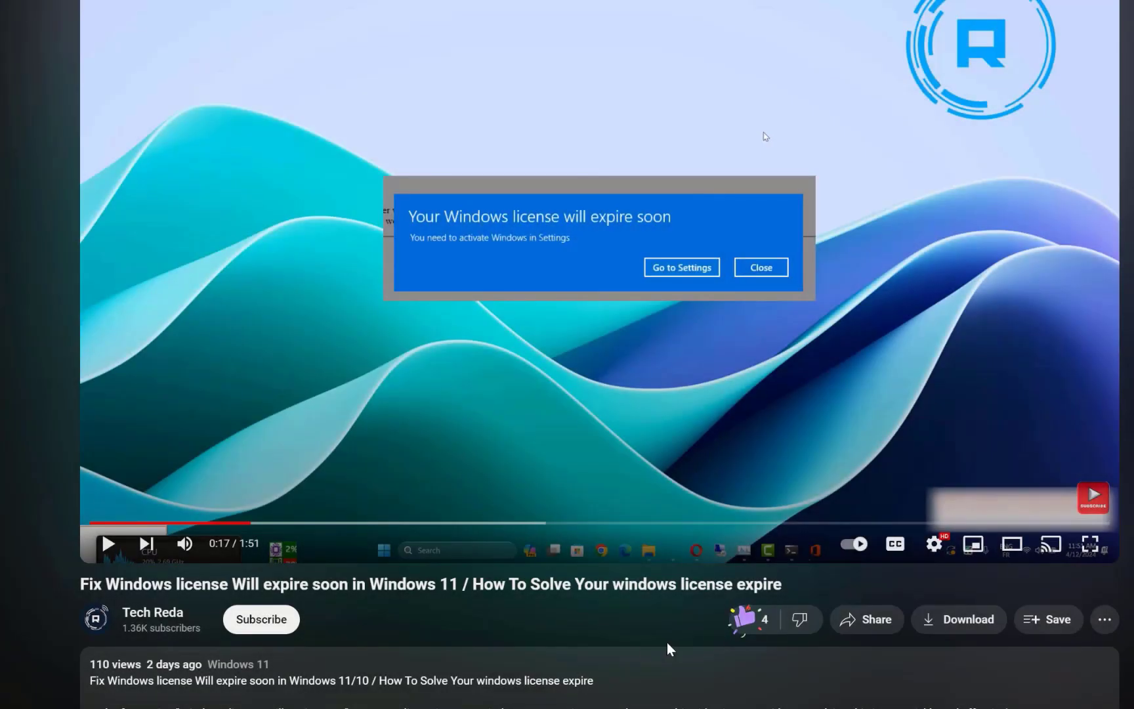
# Subscribe to the channel, pick a notification level, and scroll the RAM/CPU video description.
pyautogui.click(260, 619)
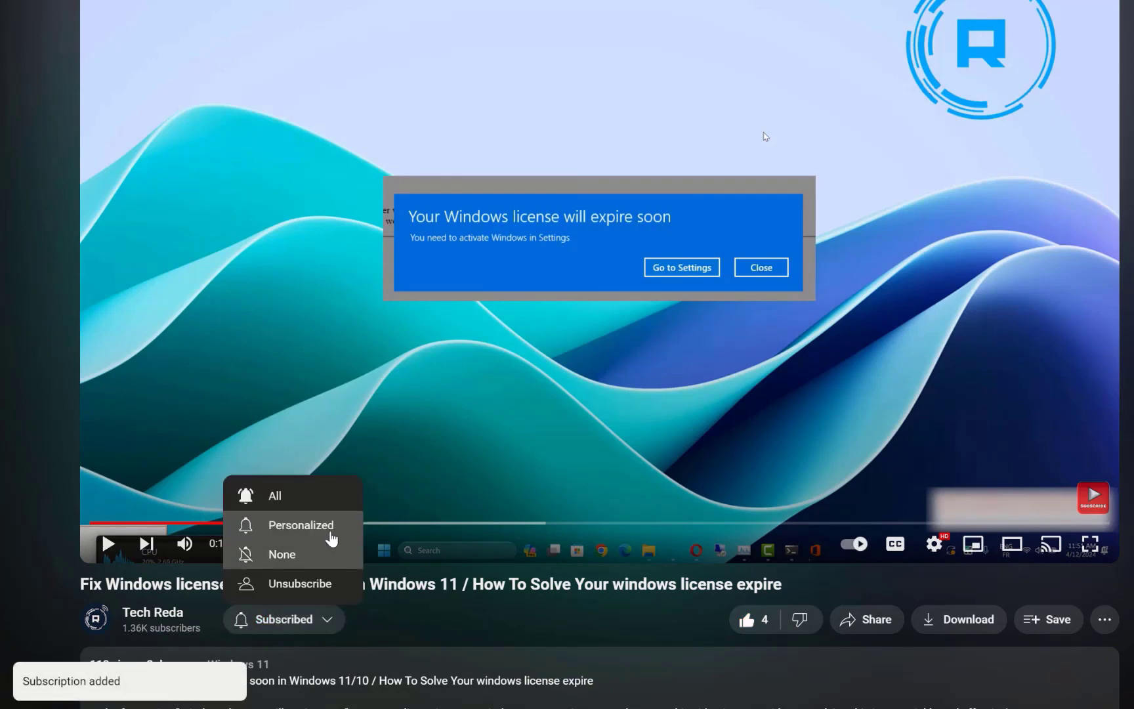
pyautogui.click(274, 495)
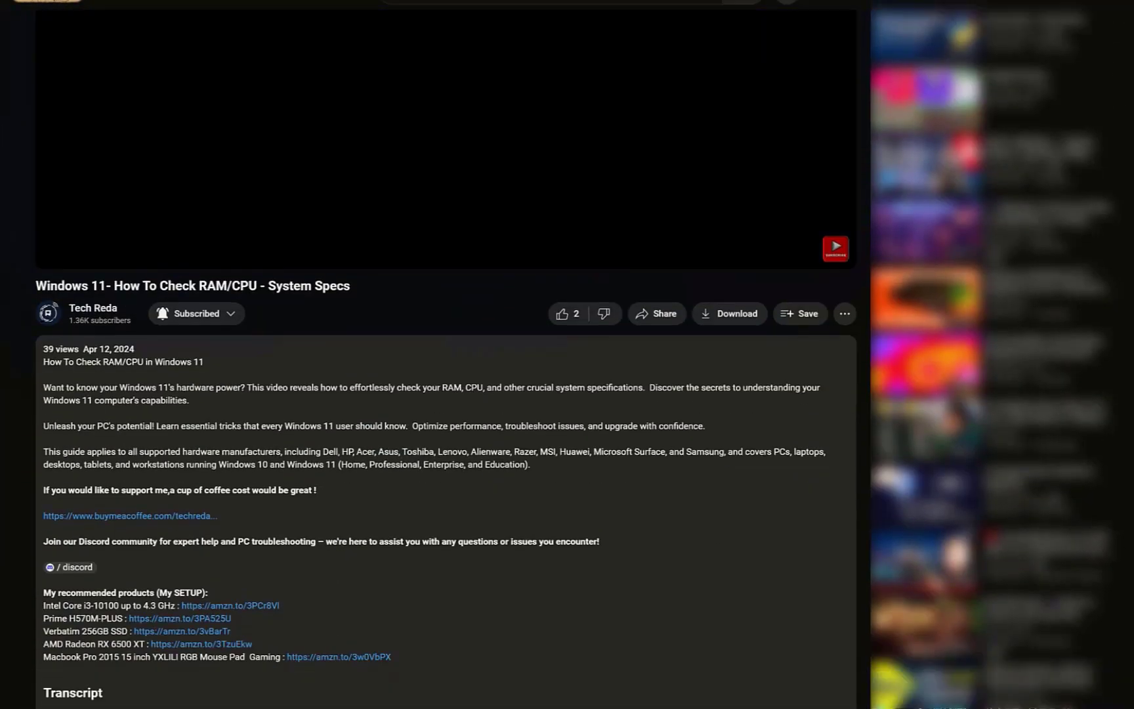
pyautogui.scroll(-3)
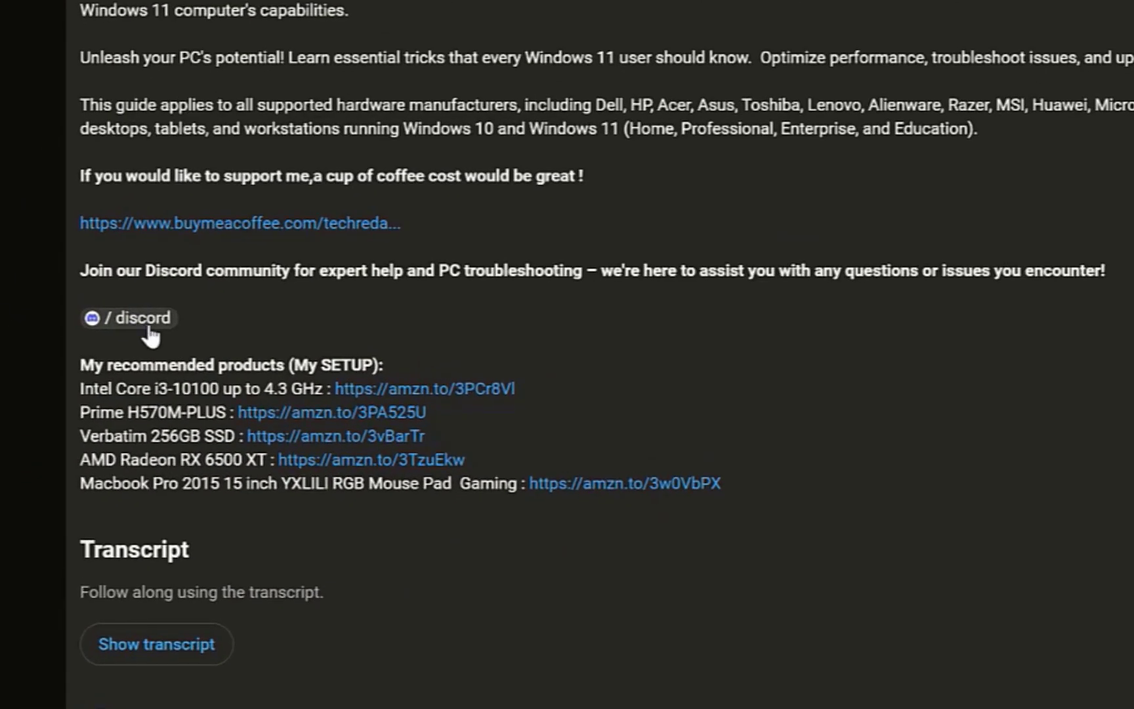